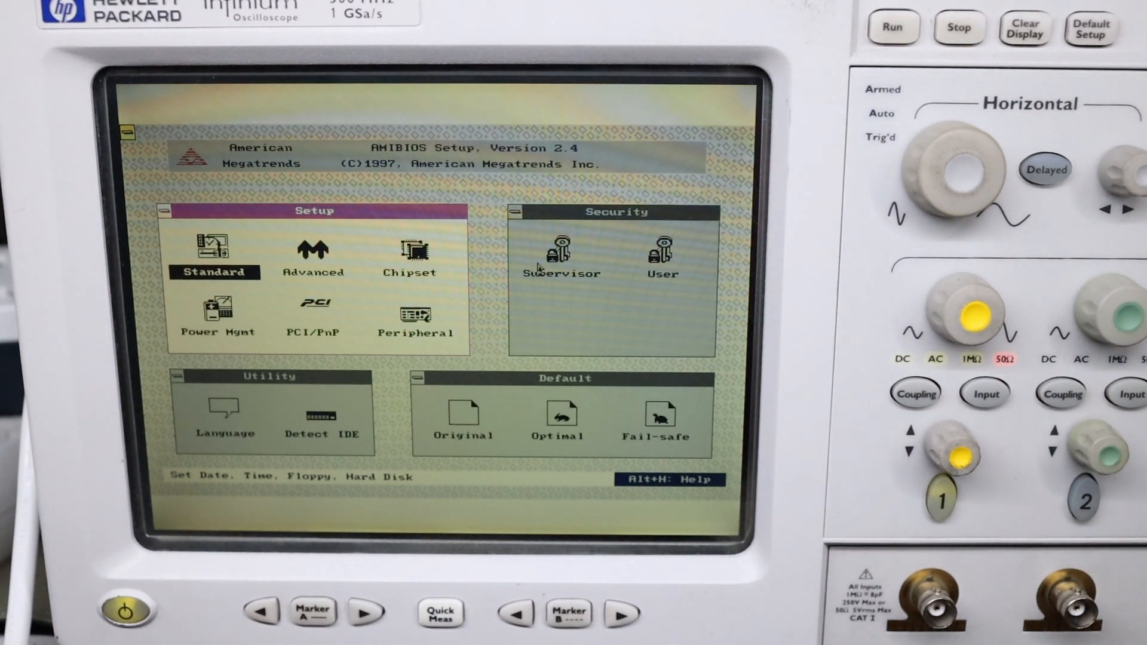
pyautogui.moveTo(512, 293)
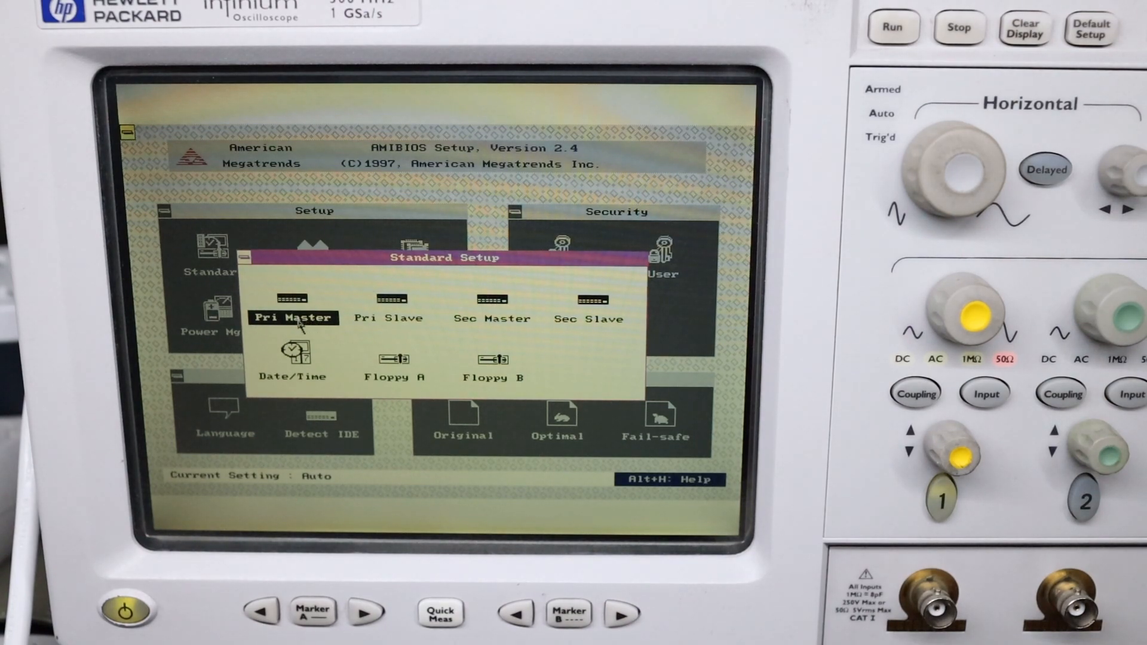
pyautogui.moveTo(481, 330)
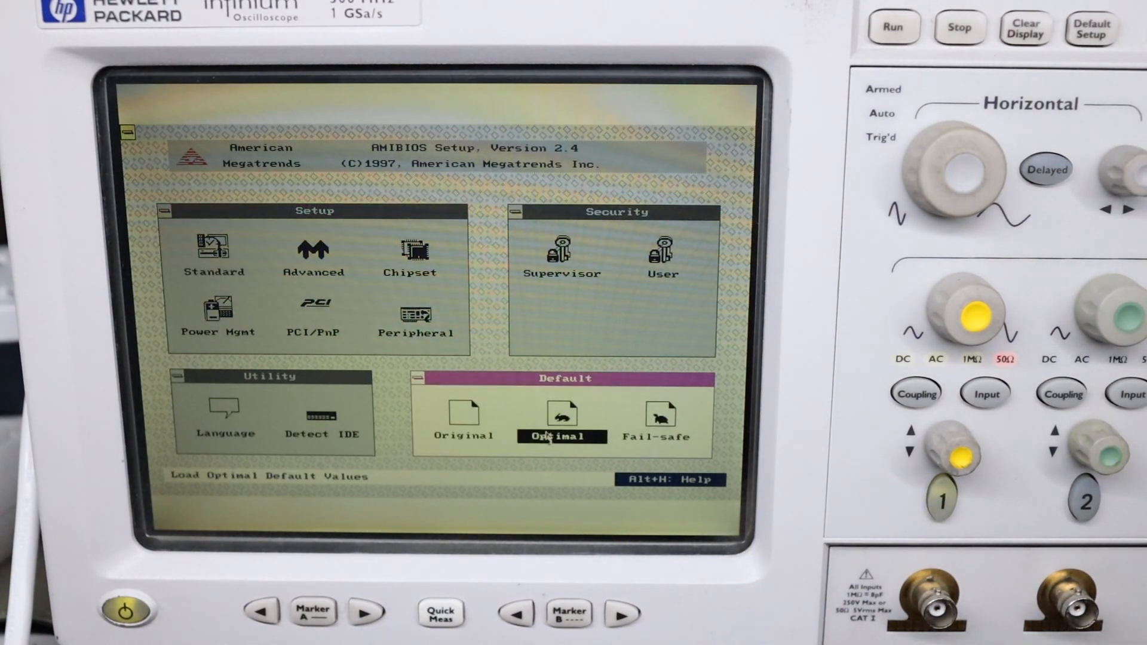
# Load the Optimal default values, confirm with Yes, and select the peripheral settings group
pyautogui.click(561, 420)
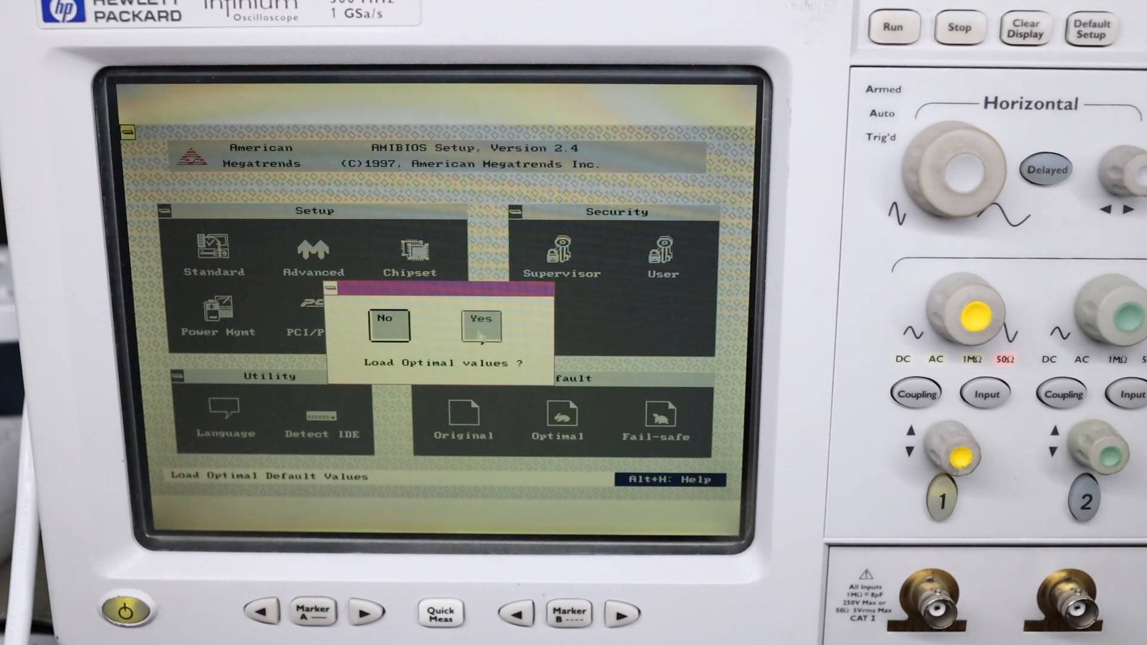
pyautogui.click(480, 325)
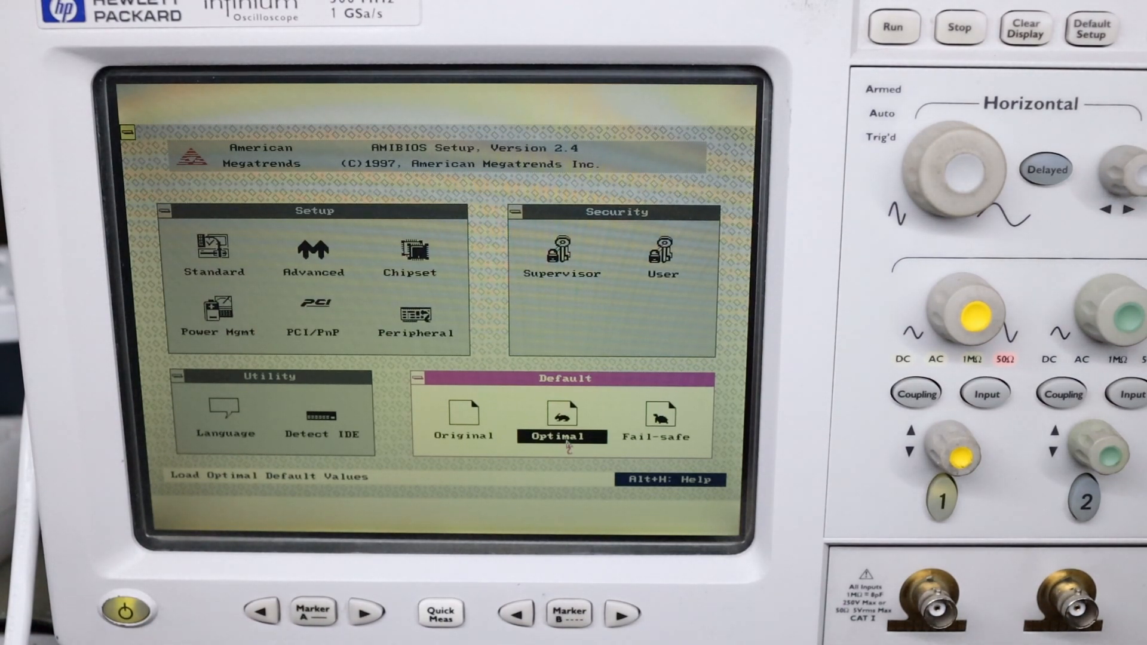
pyautogui.click(560, 420)
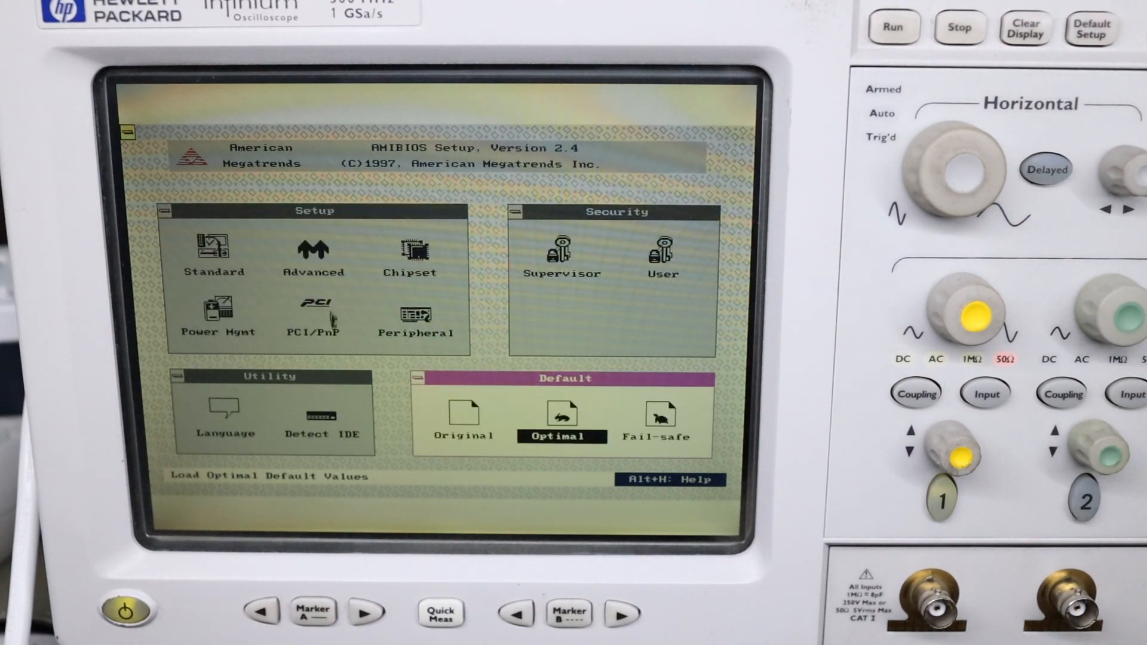
pyautogui.click(416, 317)
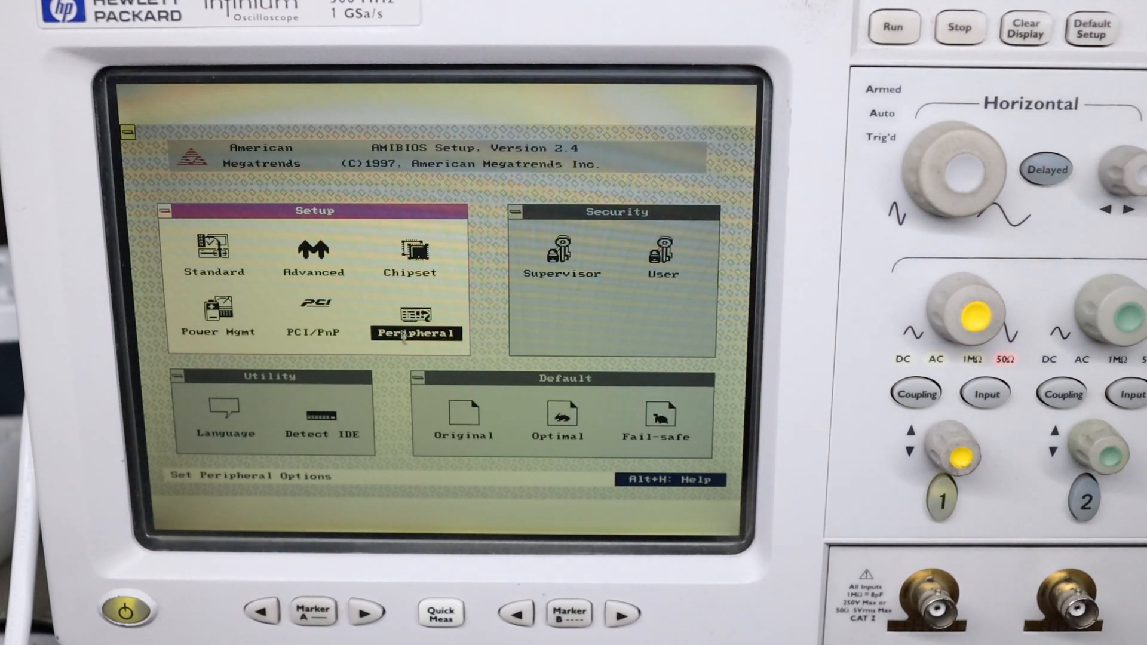
pyautogui.click(417, 319)
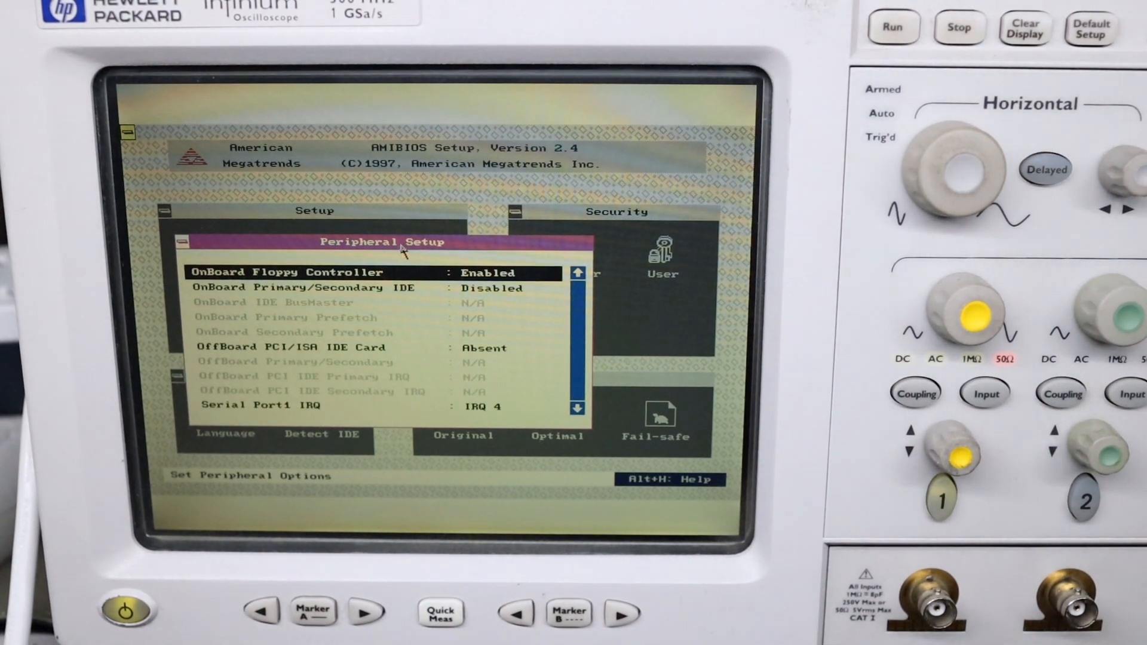
pyautogui.moveTo(475, 293)
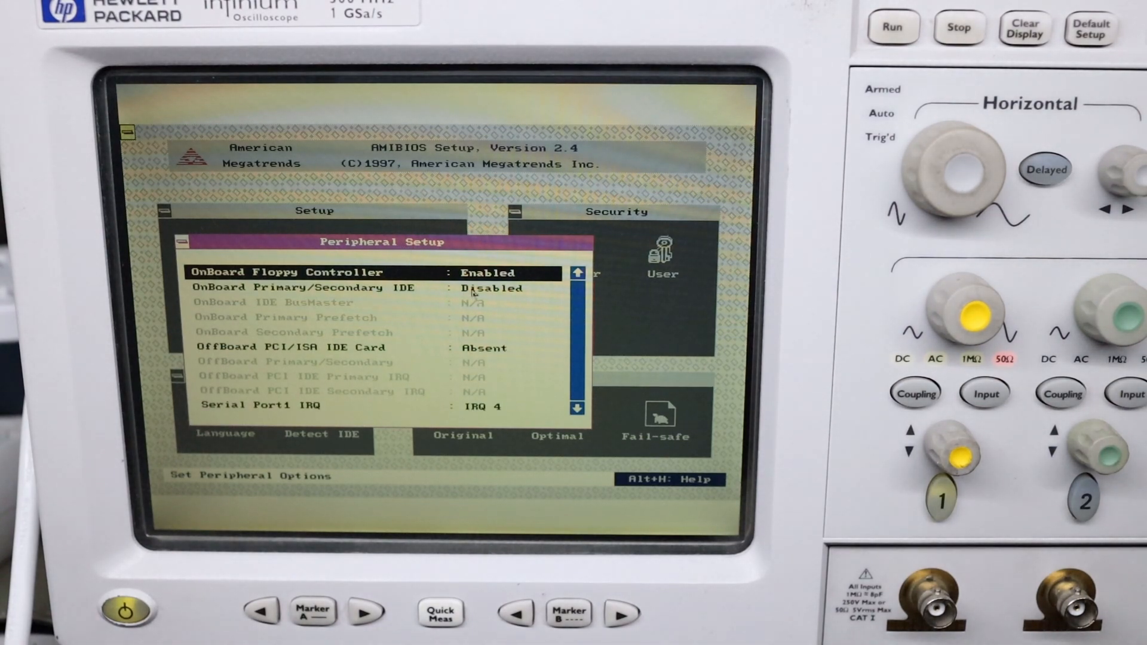
pyautogui.click(373, 287)
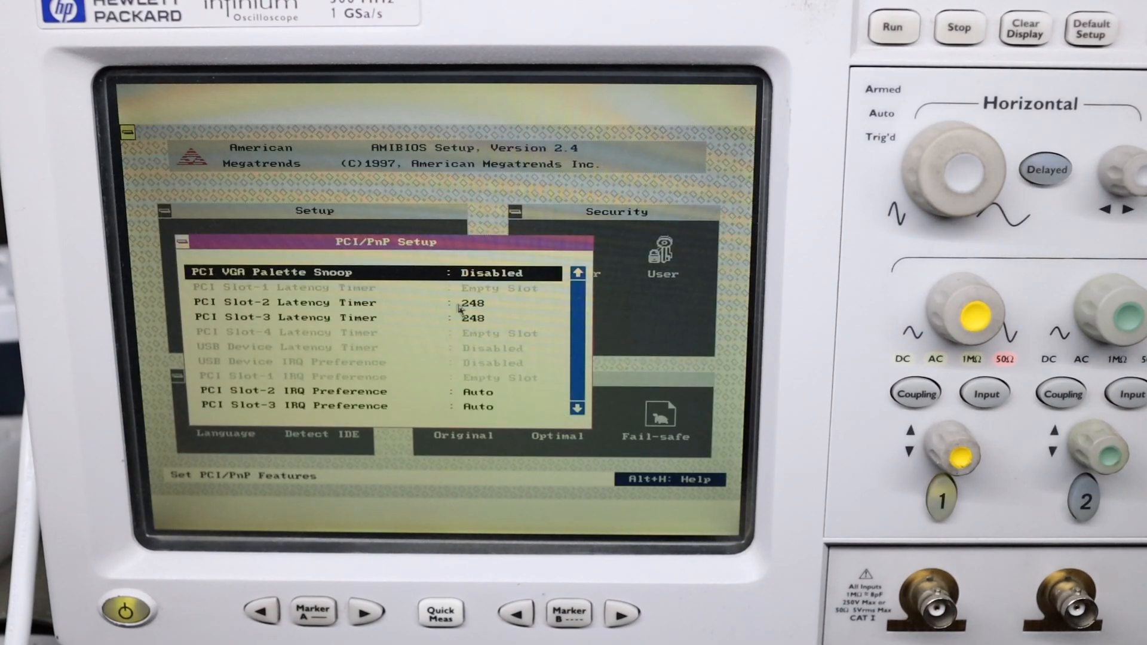
pyautogui.press('Escape')
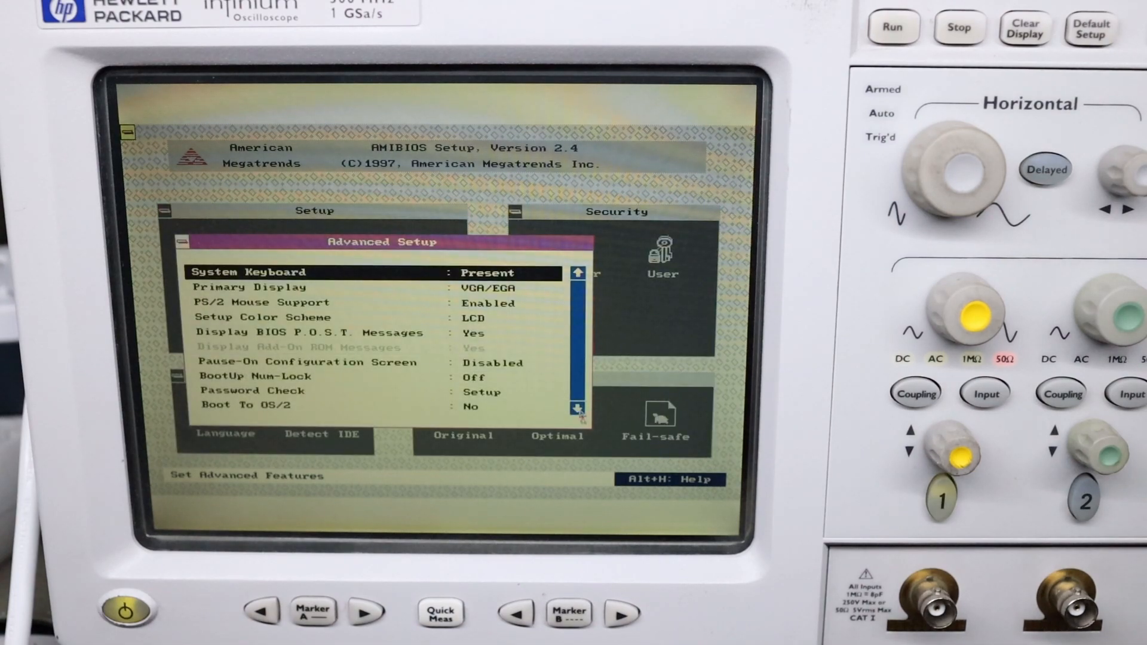
pyautogui.press('down')
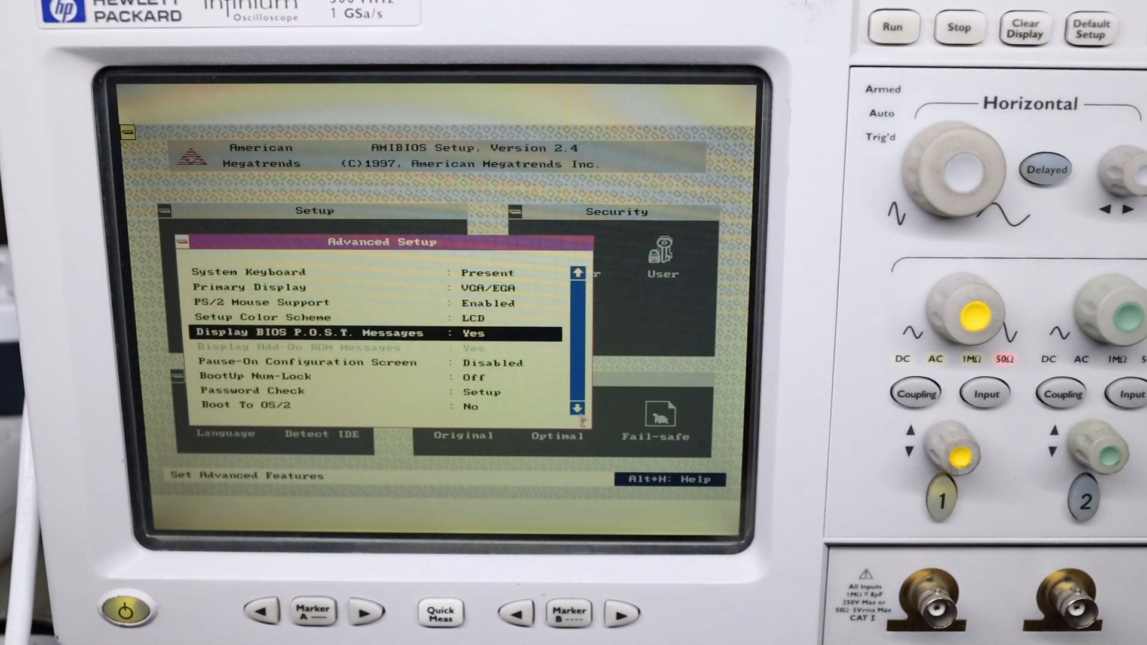
pyautogui.scroll(-3)
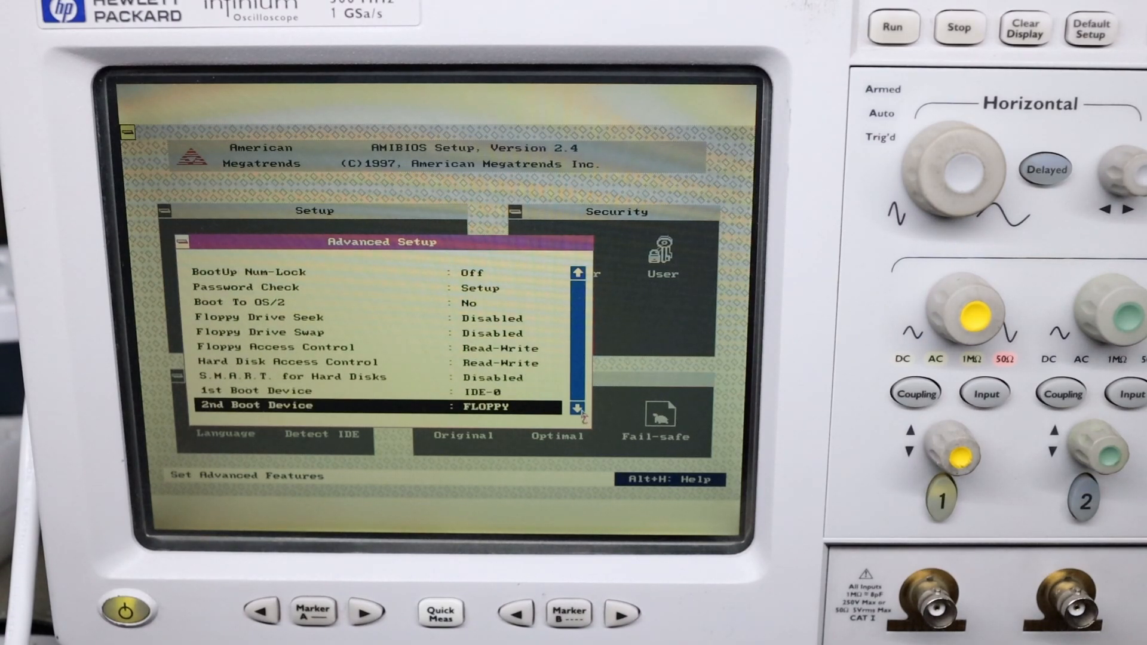
pyautogui.scroll(-3)
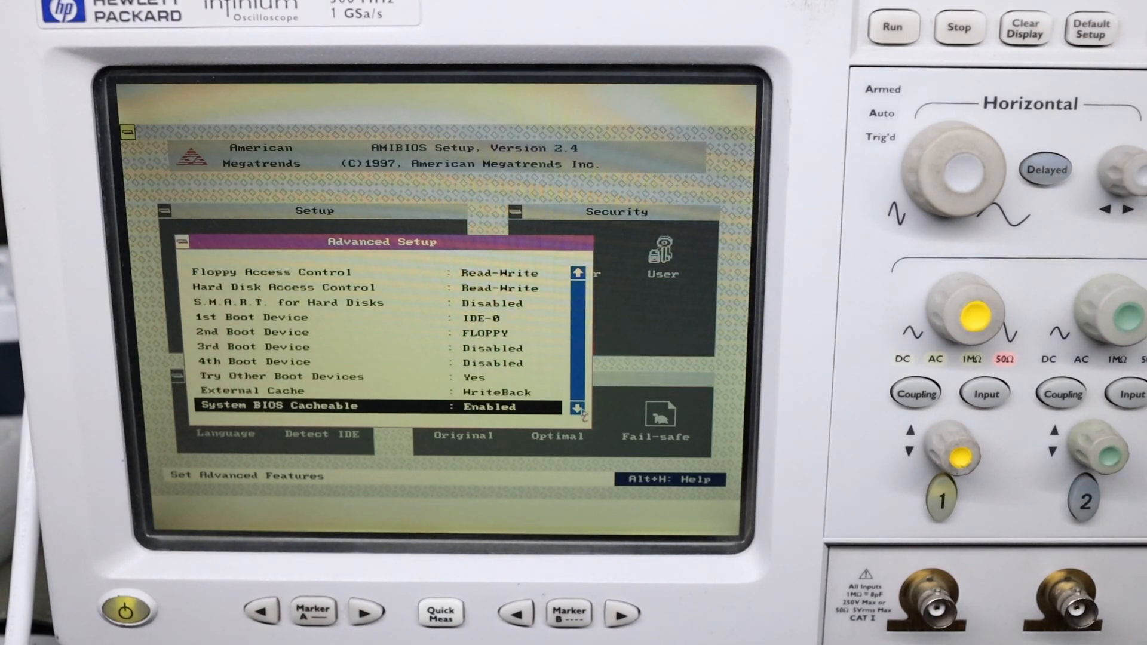
pyautogui.scroll(-3)
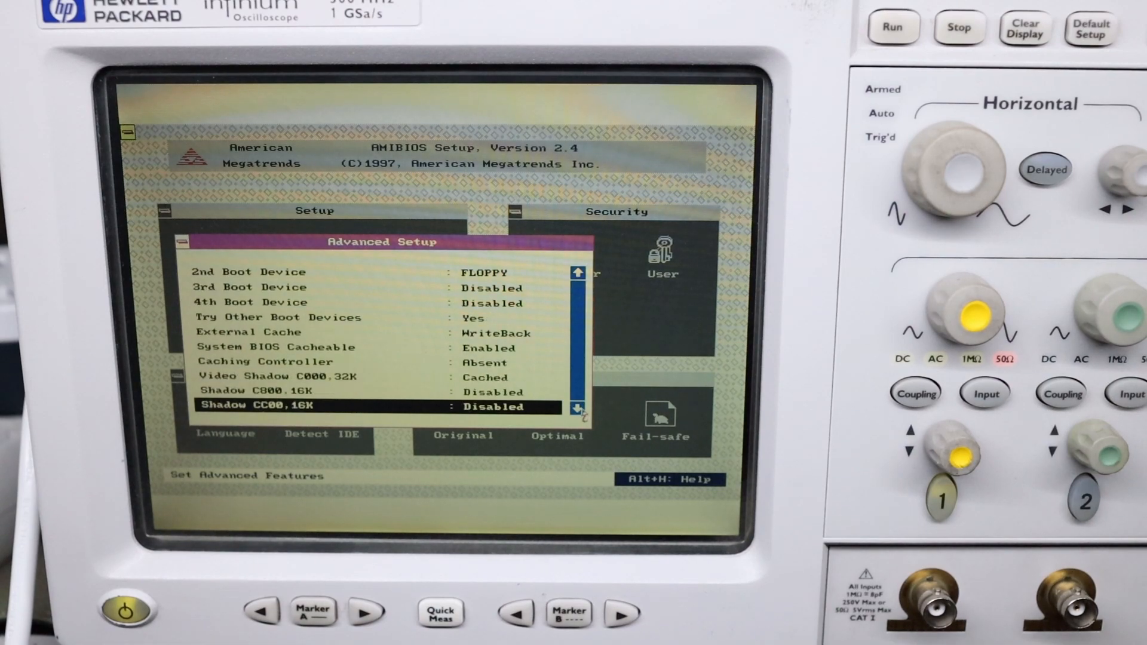
pyautogui.scroll(-3)
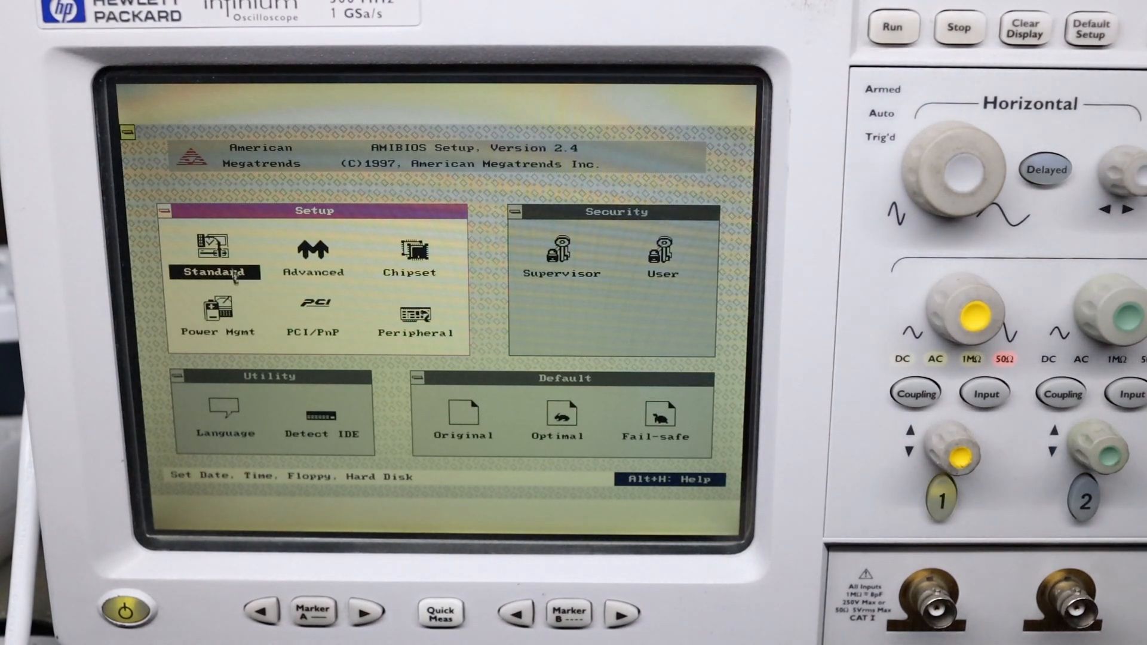
# Review the Standard Setup primary master disk settings and run Detect IDE
pyautogui.click(214, 271)
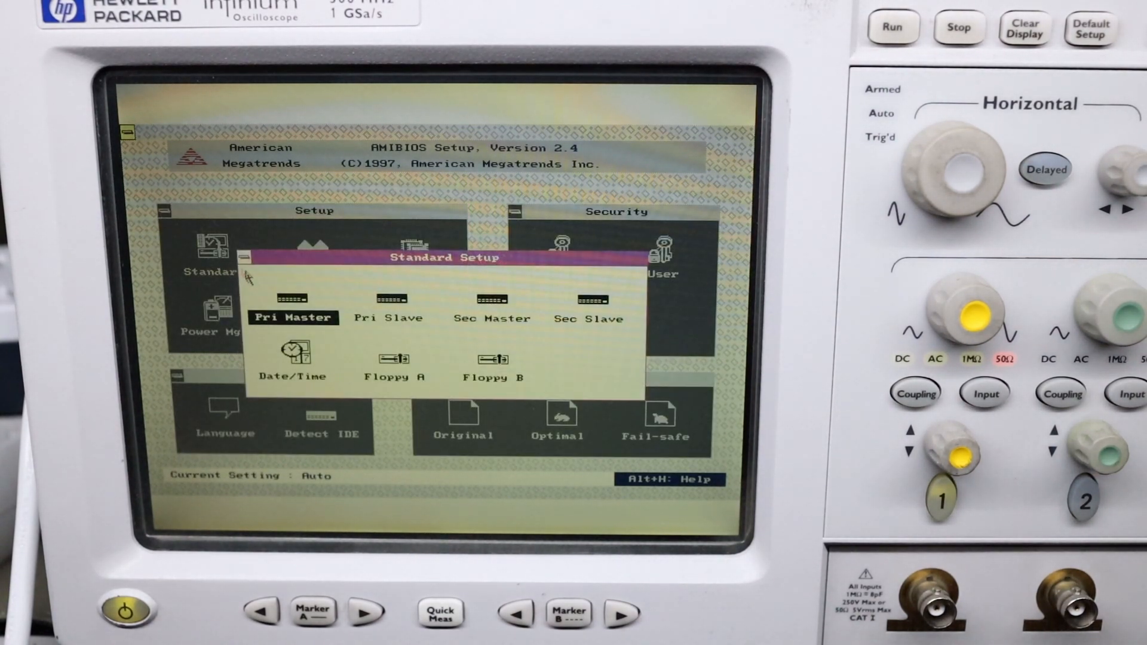
pyautogui.click(293, 317)
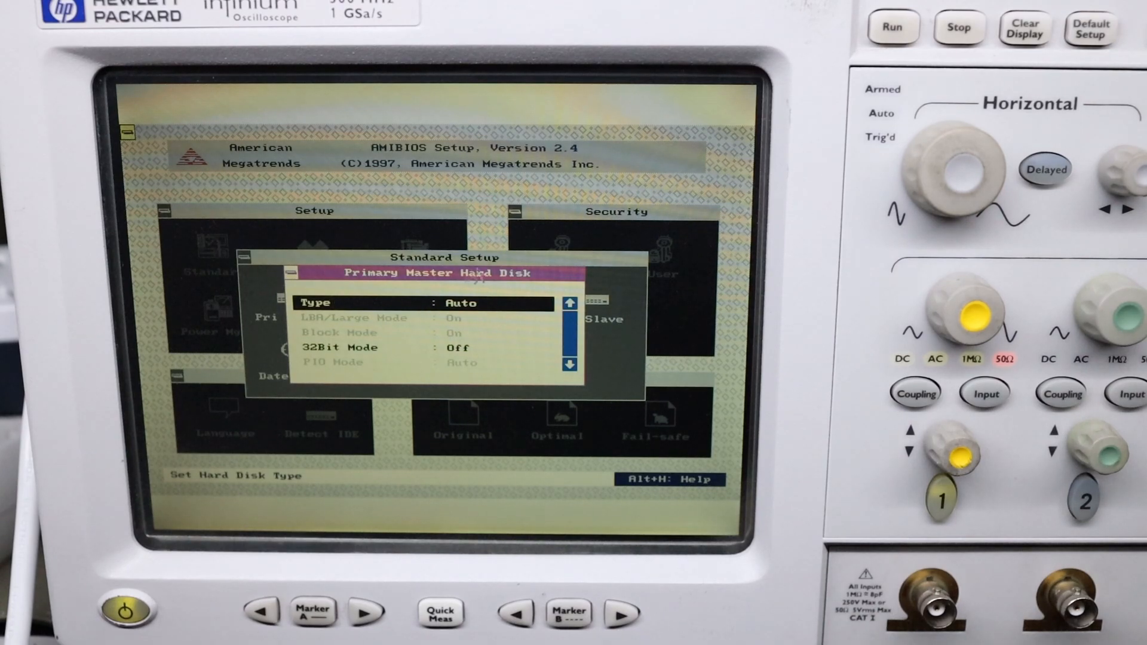
pyautogui.press('Escape')
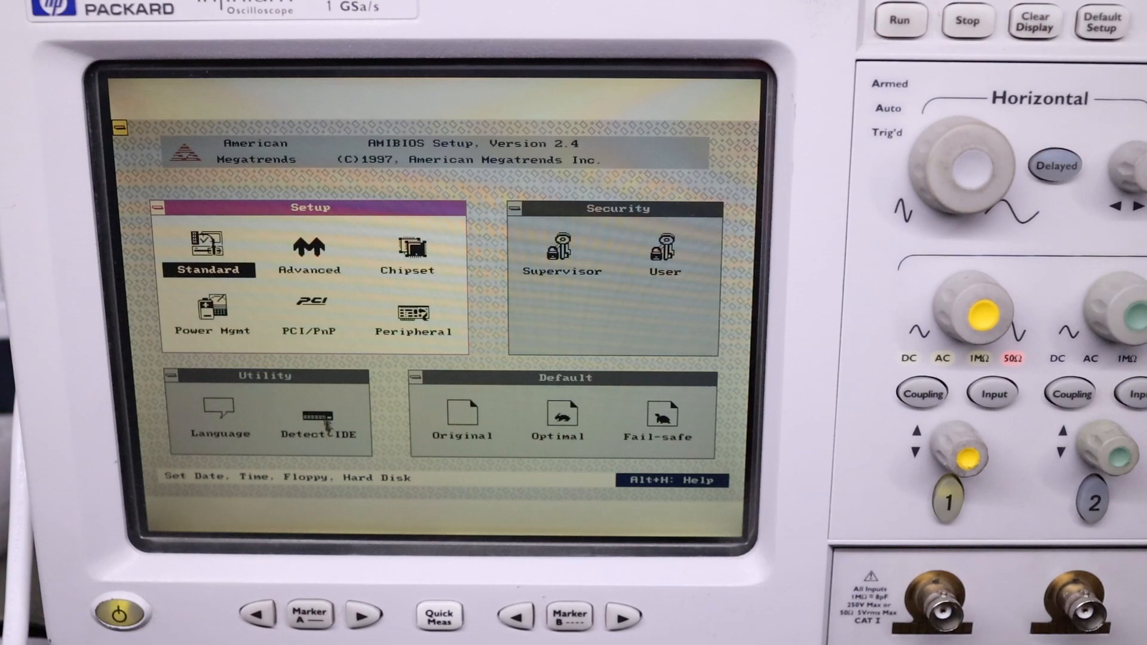
pyautogui.click(319, 417)
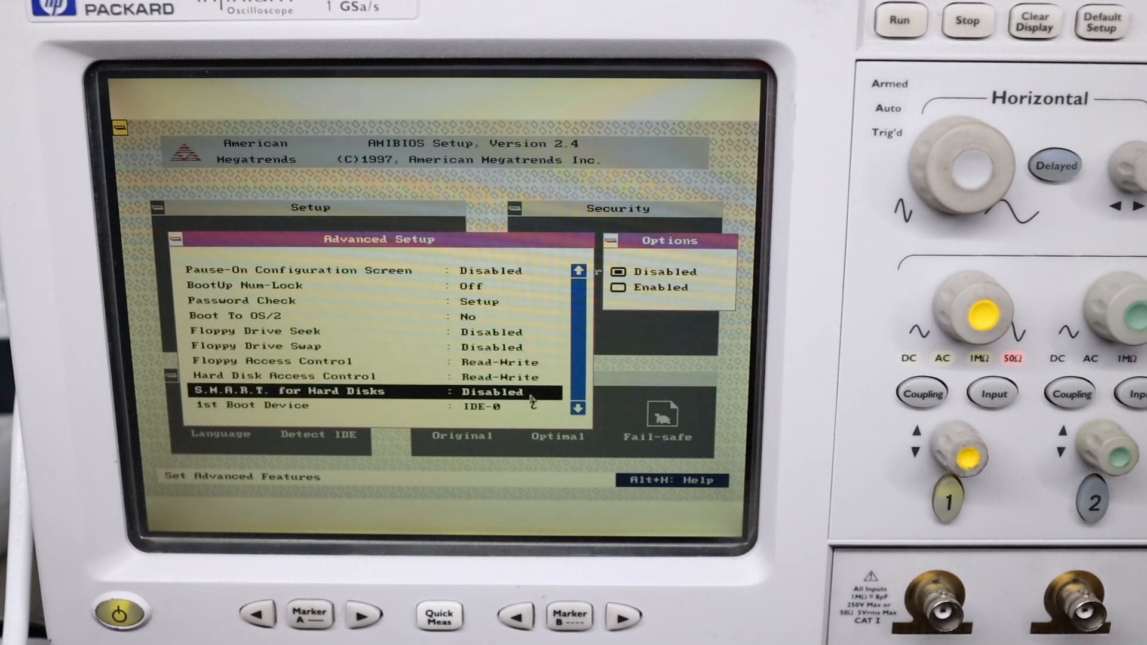
pyautogui.press('Escape')
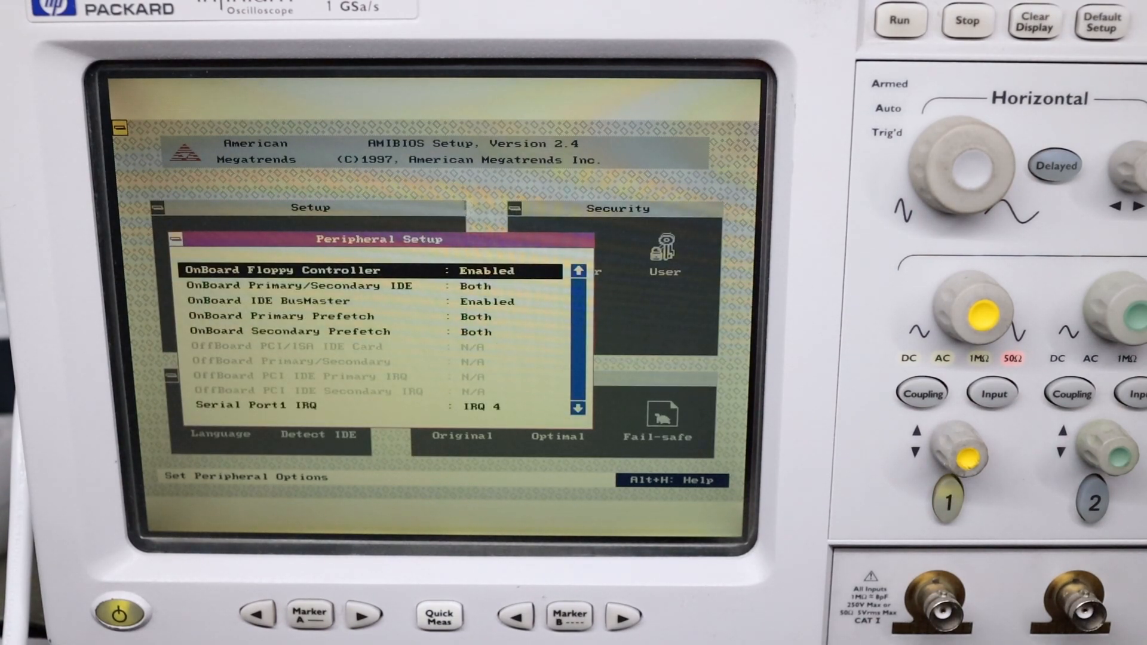
# Leave Peripheral Setup, keeping onboard IDE enabled on both primary and secondary channels
pyautogui.press('Escape')
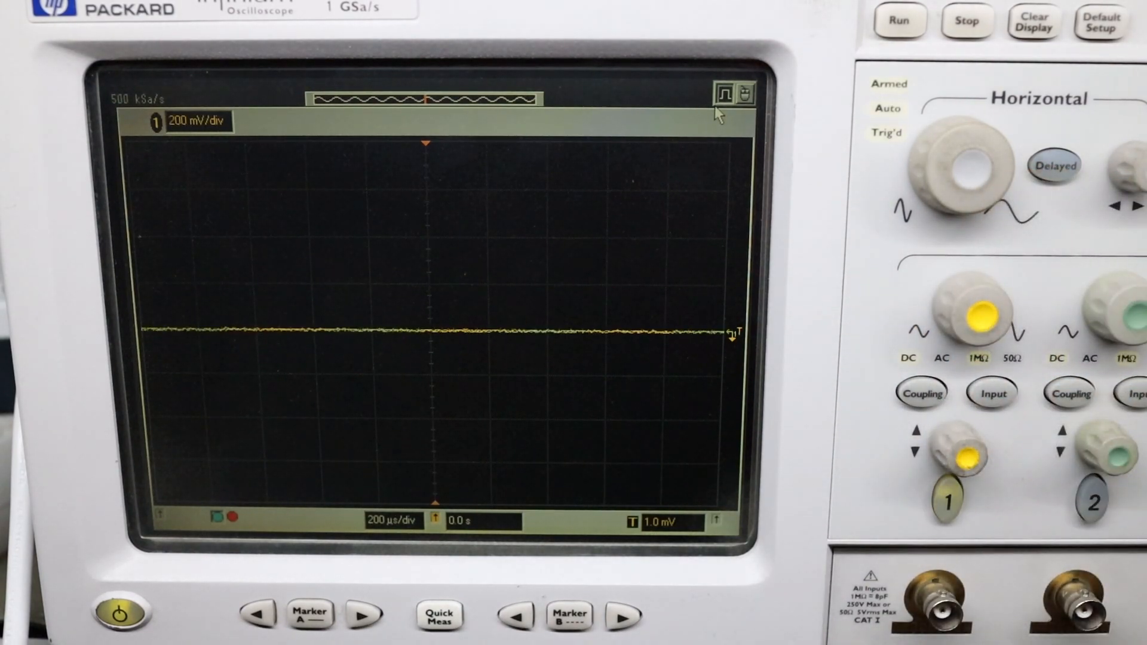
# Switch Infiniium to the full interface and browse the Control, Analyze and Help menus
pyautogui.click(743, 95)
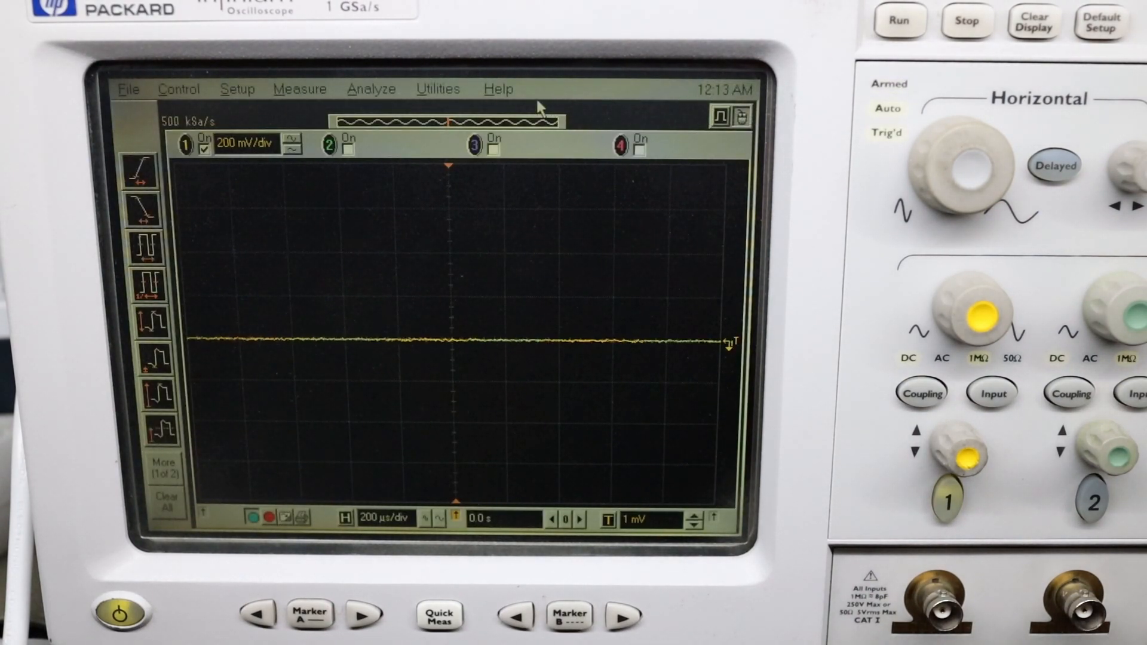
pyautogui.click(178, 88)
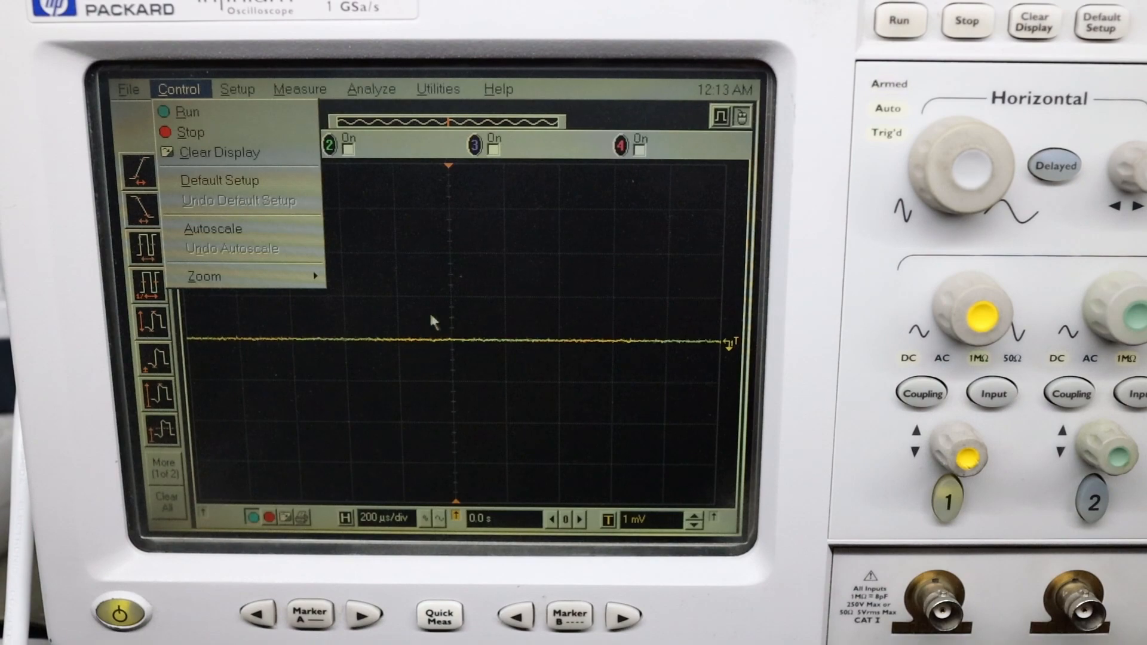
pyautogui.click(371, 89)
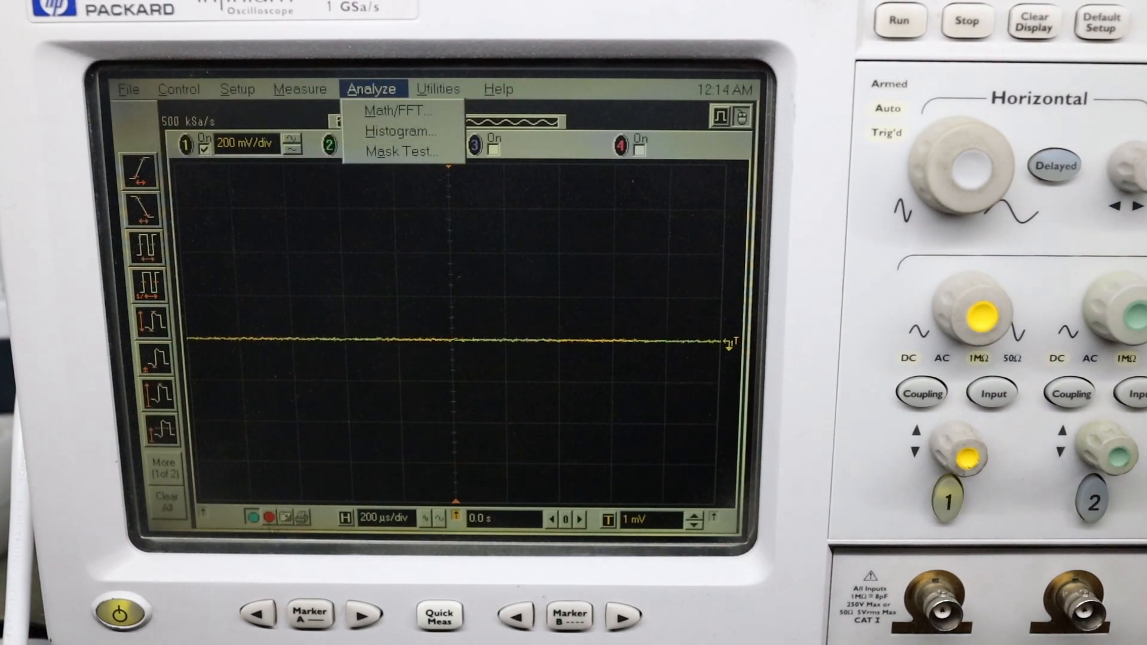
pyautogui.click(498, 89)
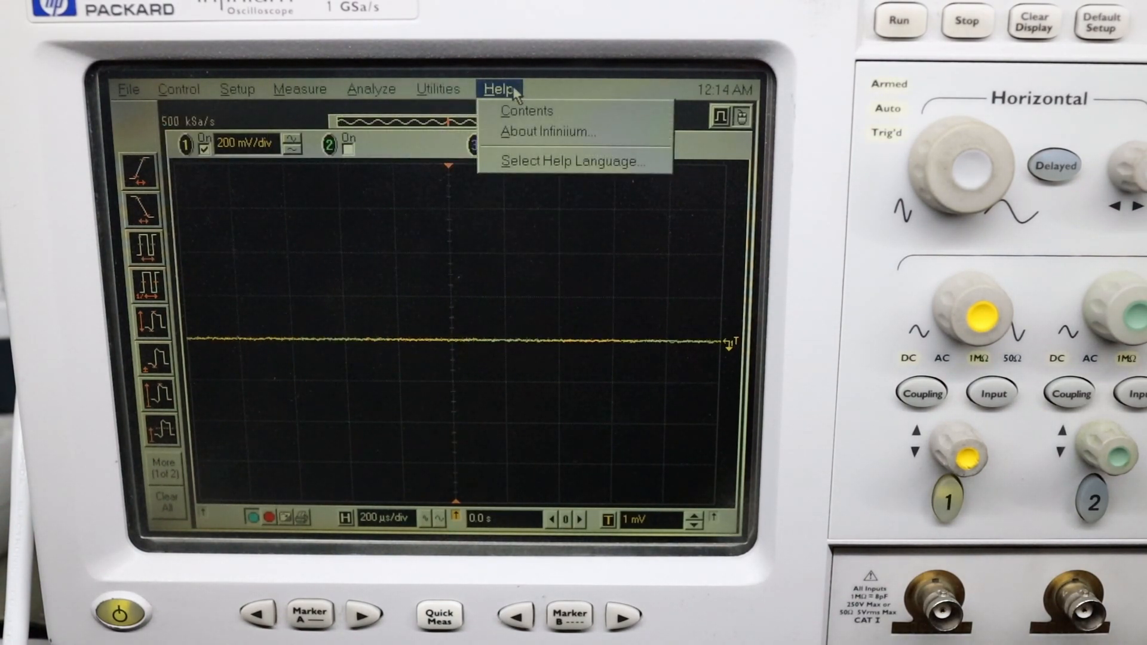